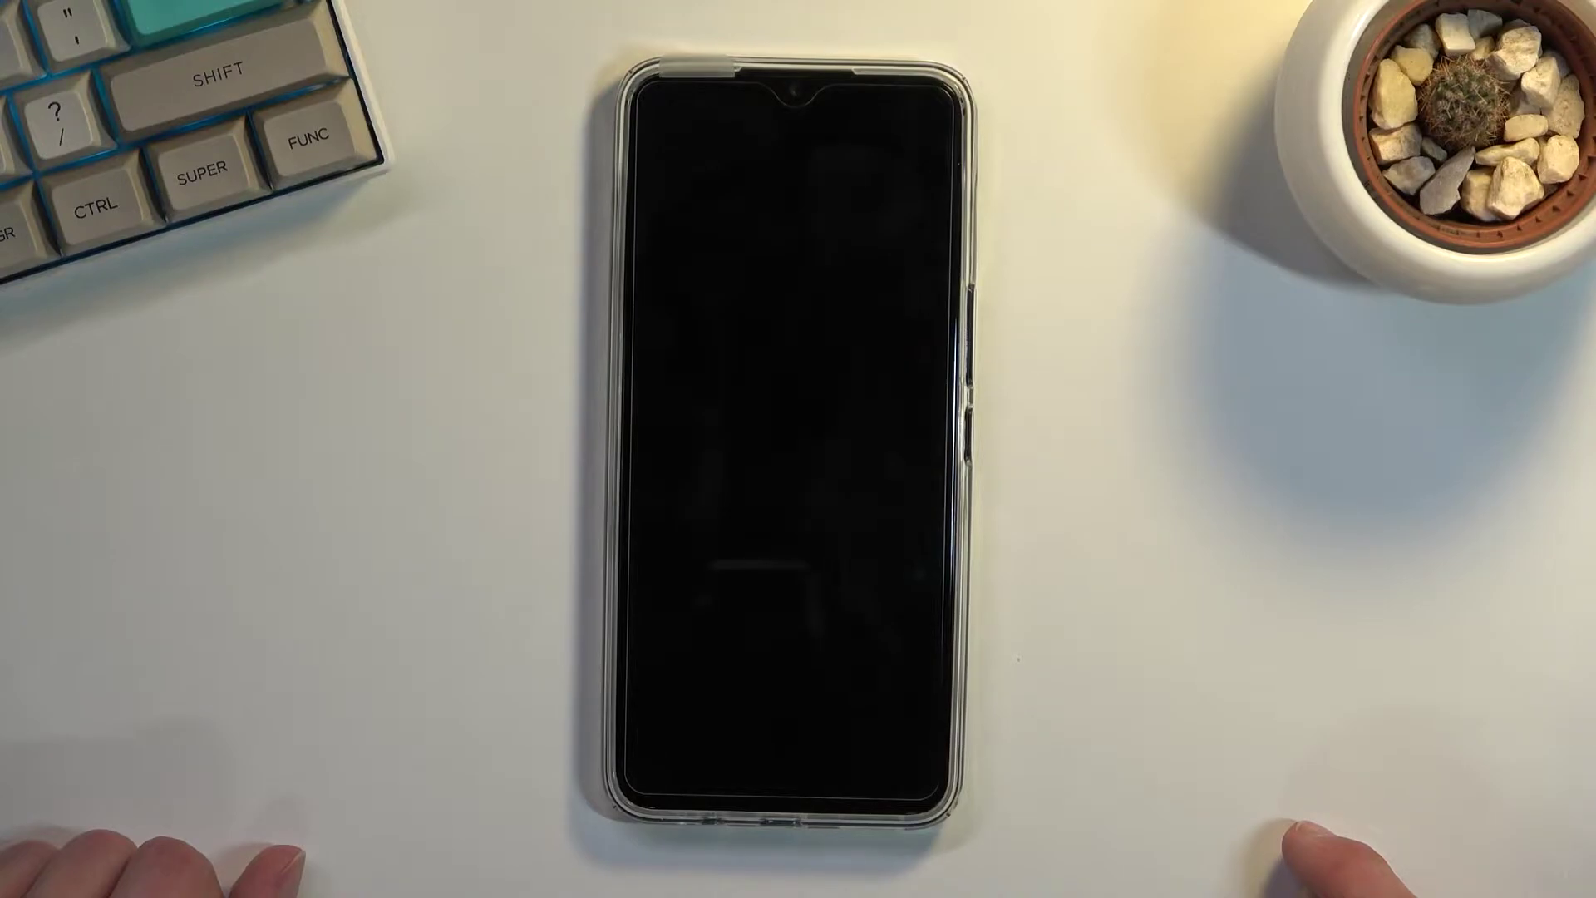
{"action": "left_click", "coordinate": [978, 404]}
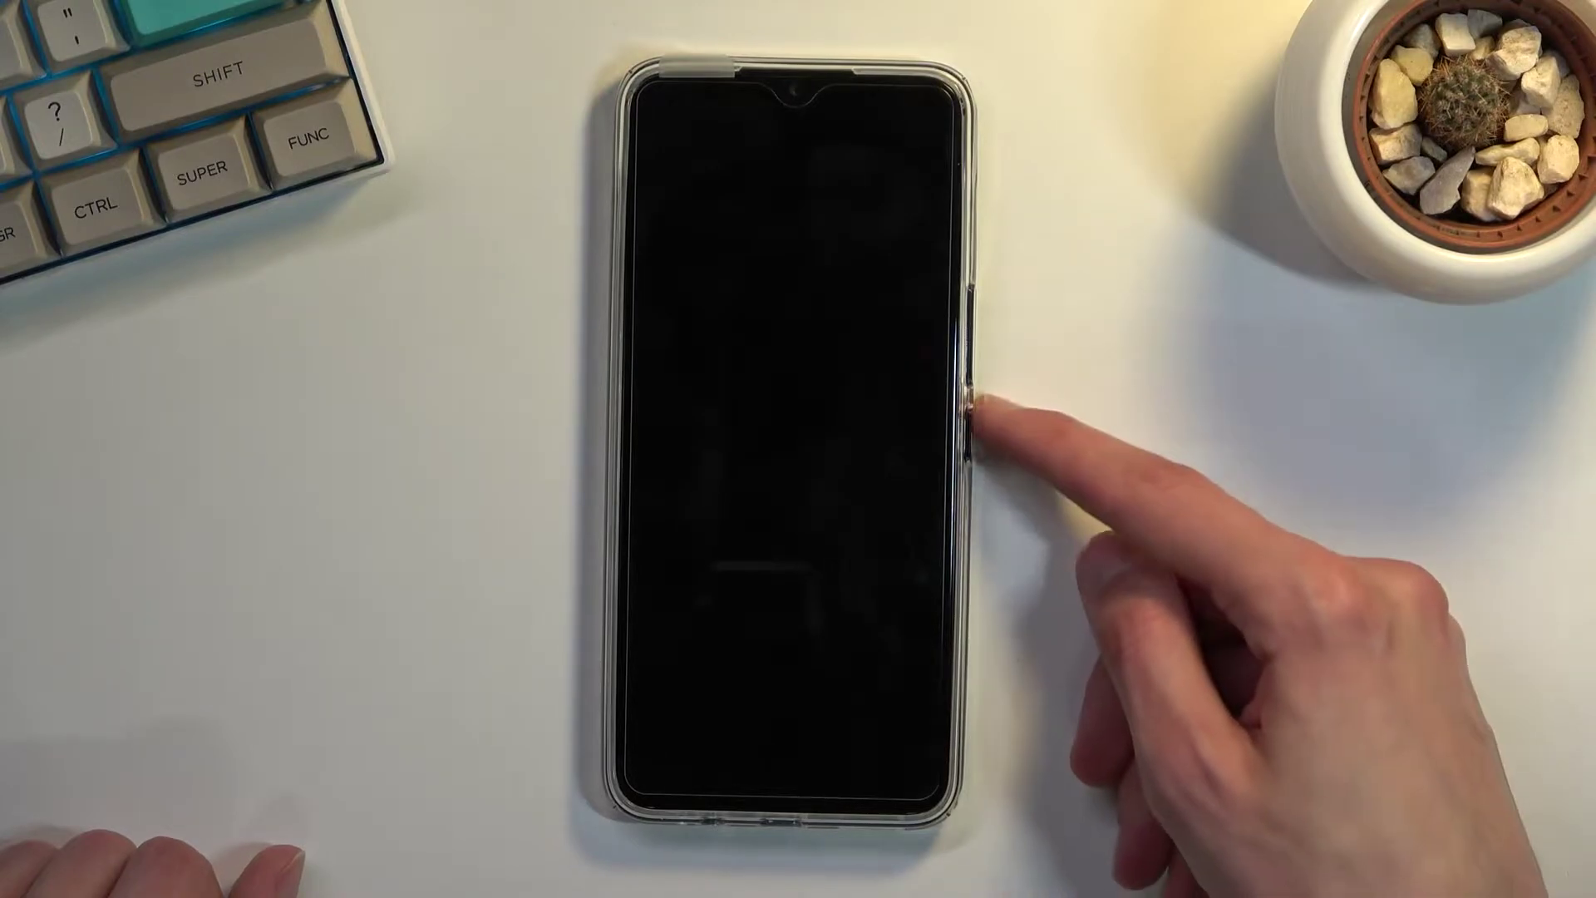